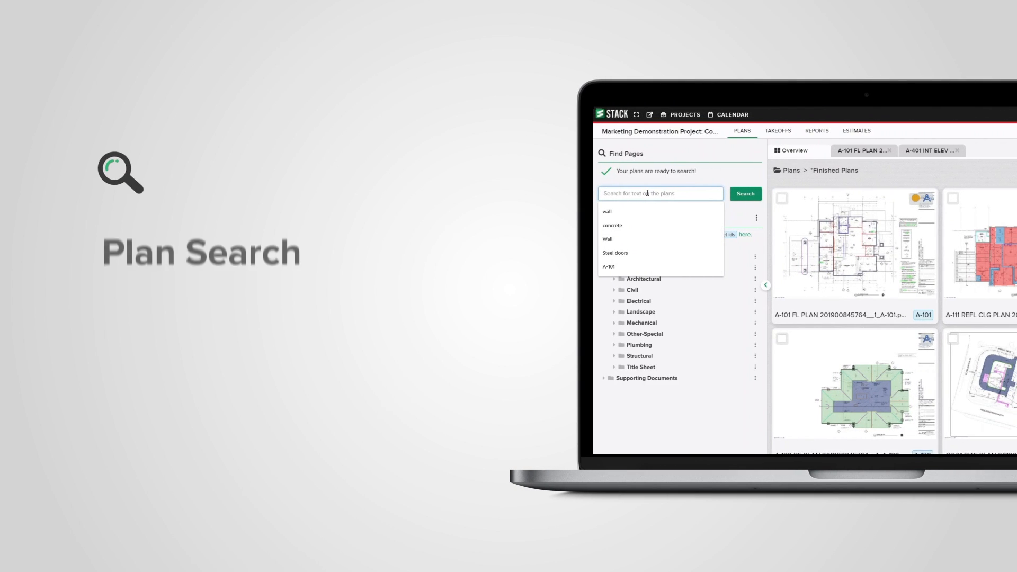
Step: Run a full-text plan search for 'wall' to list matching pages
{"action": "type", "text": "wall"}
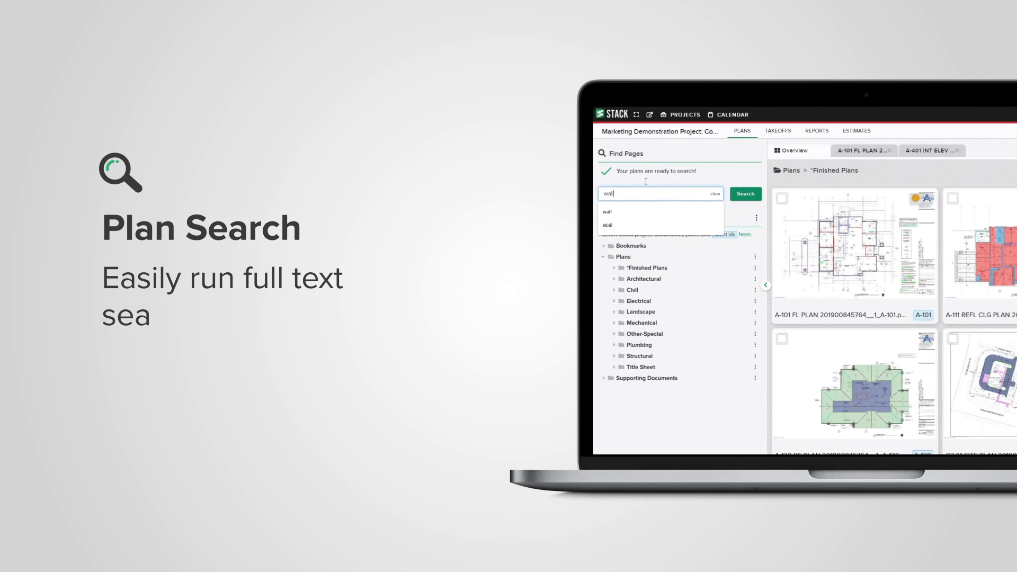
{"action": "left_click", "coordinate": [745, 194]}
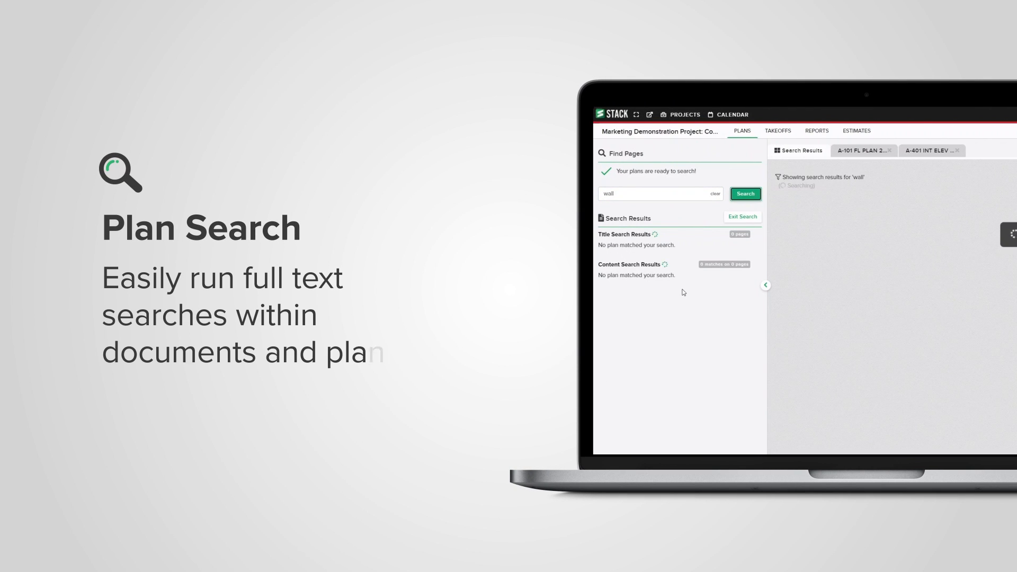
{"action": "left_click", "coordinate": [745, 194]}
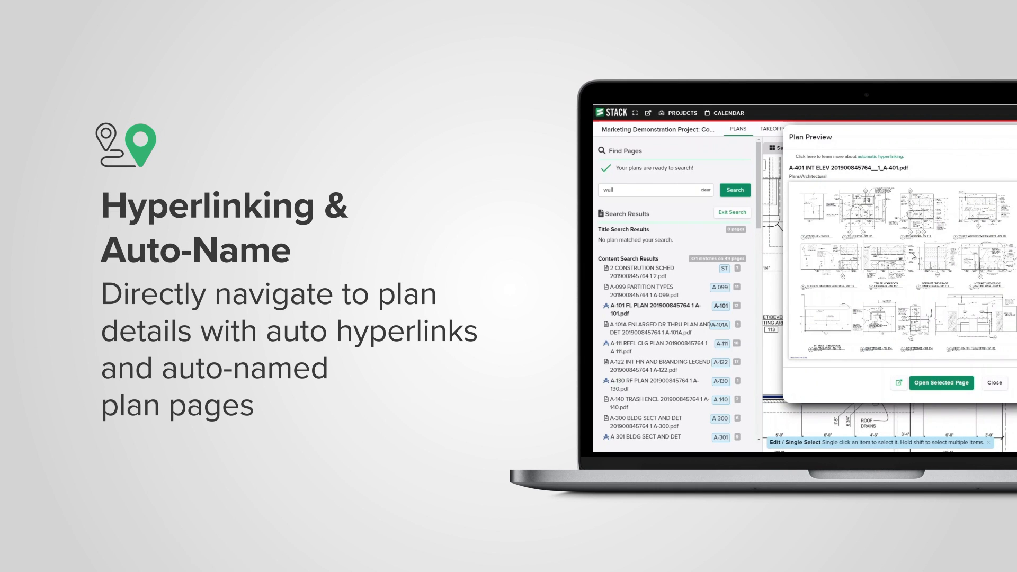
{"action": "mouse_move", "coordinate": [932, 290]}
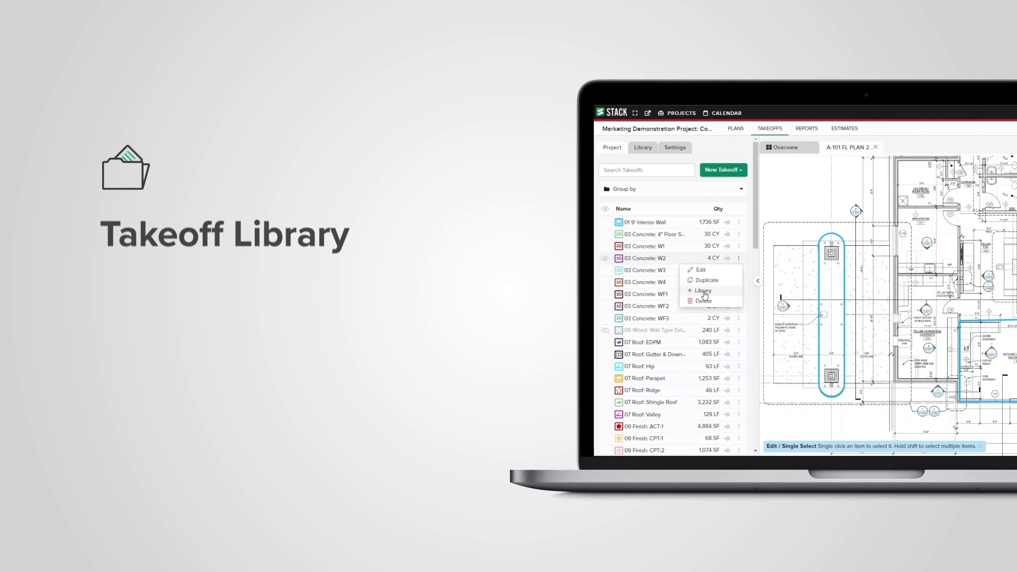
Step: Open the items library from the 03 Concrete: W2 takeoff menu
{"action": "left_click", "coordinate": [642, 147]}
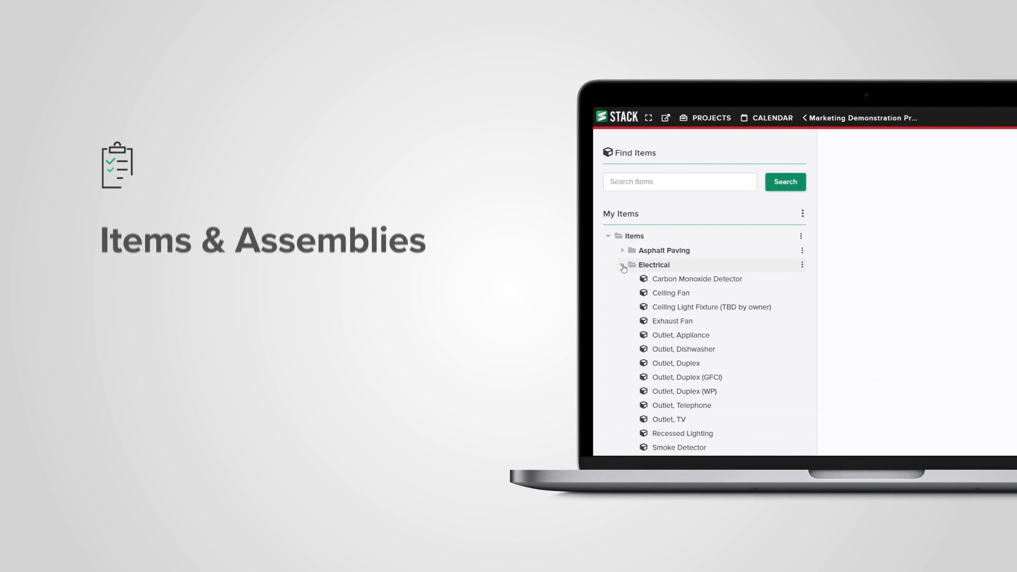
Step: Open the Material and Labor Estimate and scroll from Labor Costs to Material Costs
{"action": "left_click", "coordinate": [671, 293]}
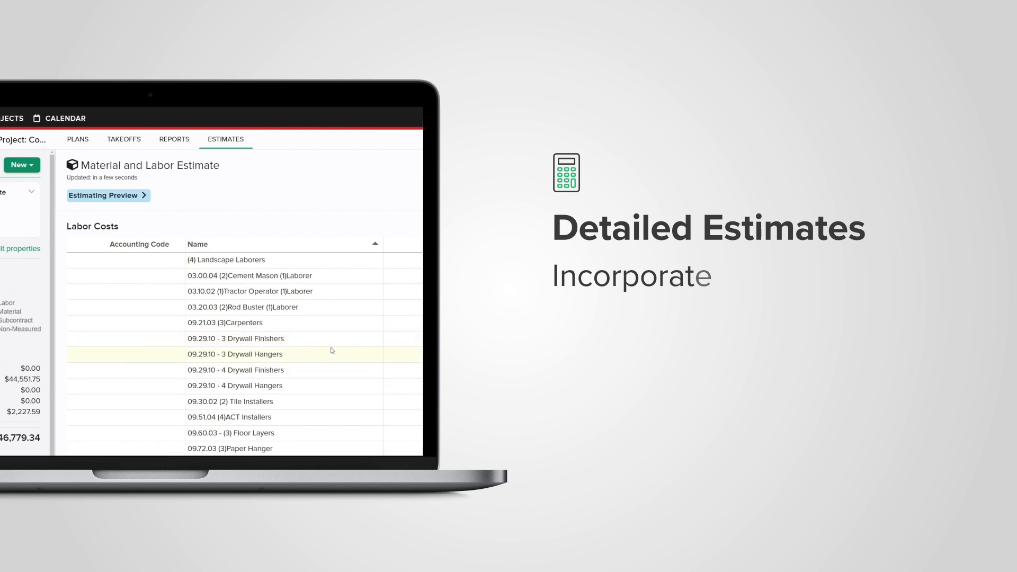
{"action": "scroll", "scroll_direction": "down", "scroll_amount": 3}
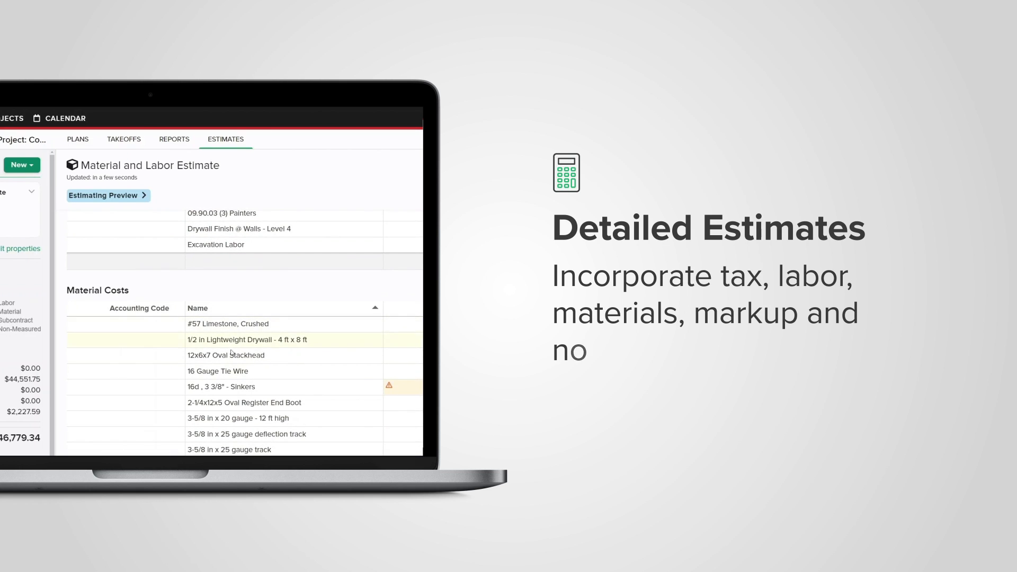